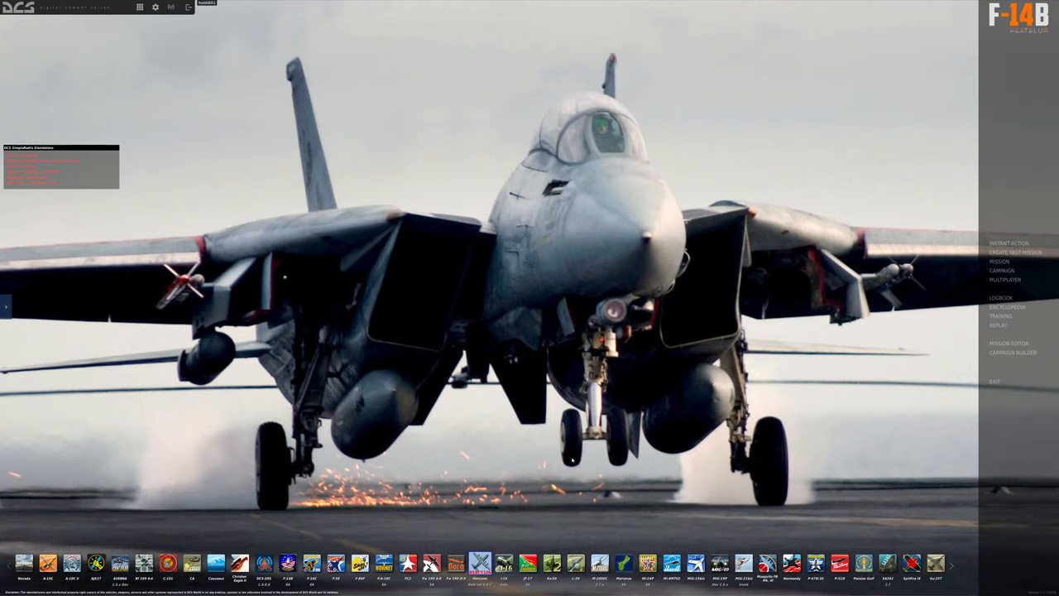
mouse_move(546, 460)
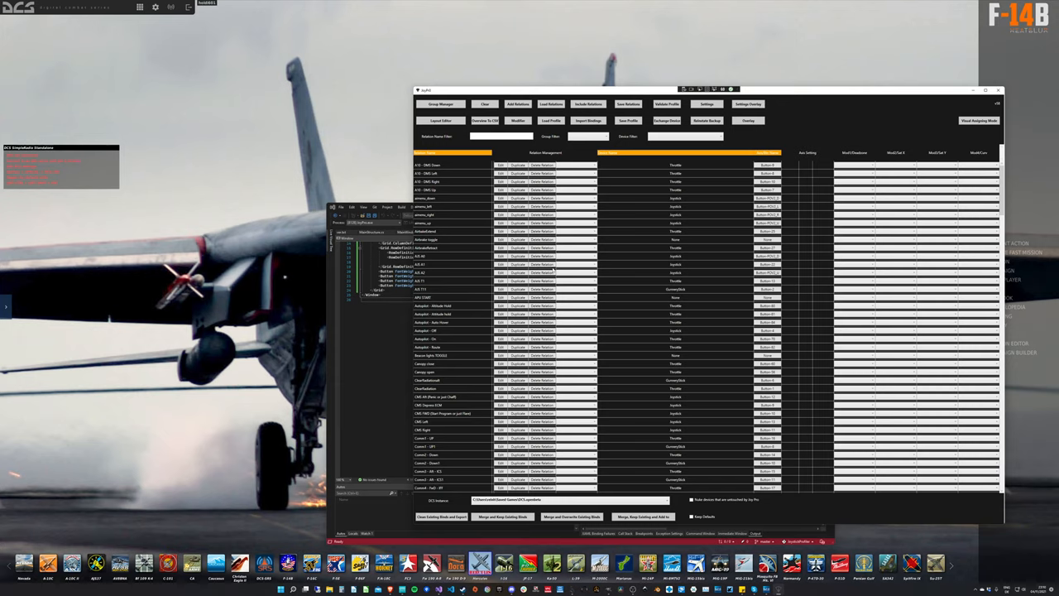
Open JoyPro's Settings Overlay dialog and centre it over the bindings window.
left_click(455, 223)
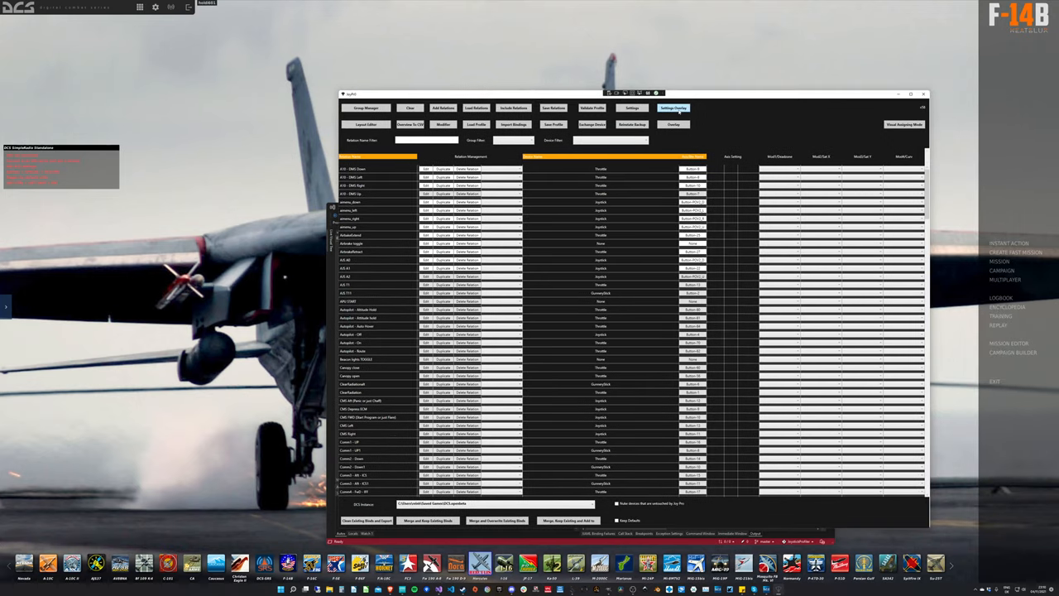
left_click(673, 108)
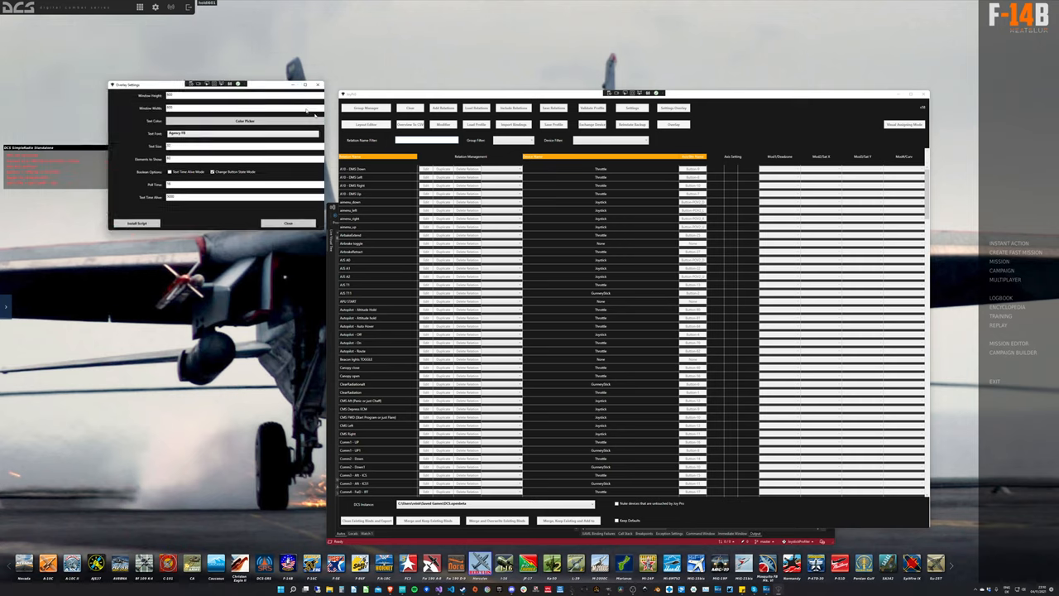
left_click_drag(124, 84, 429, 218)
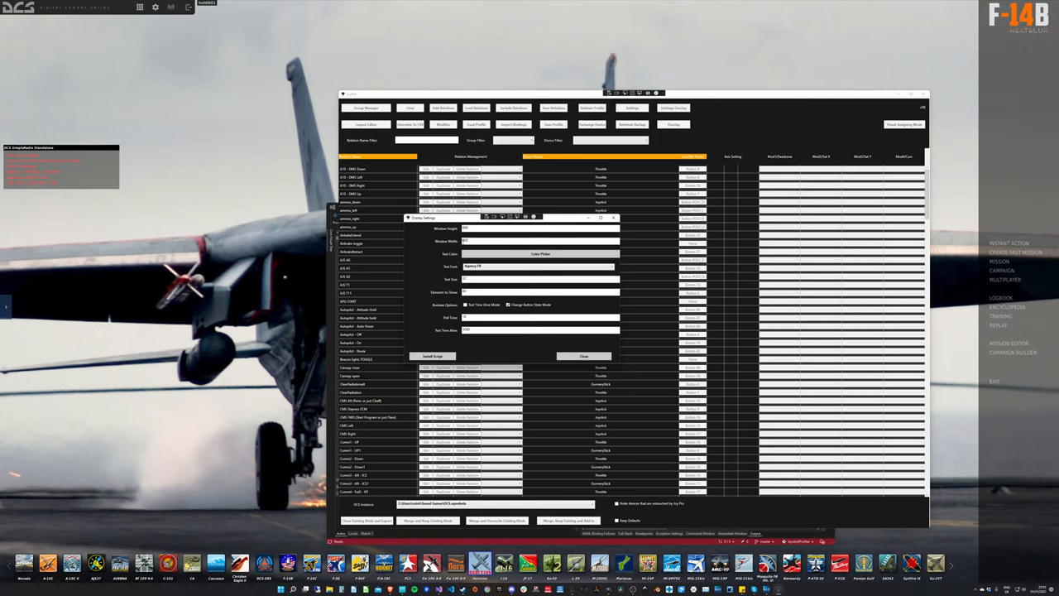
left_click(538, 266)
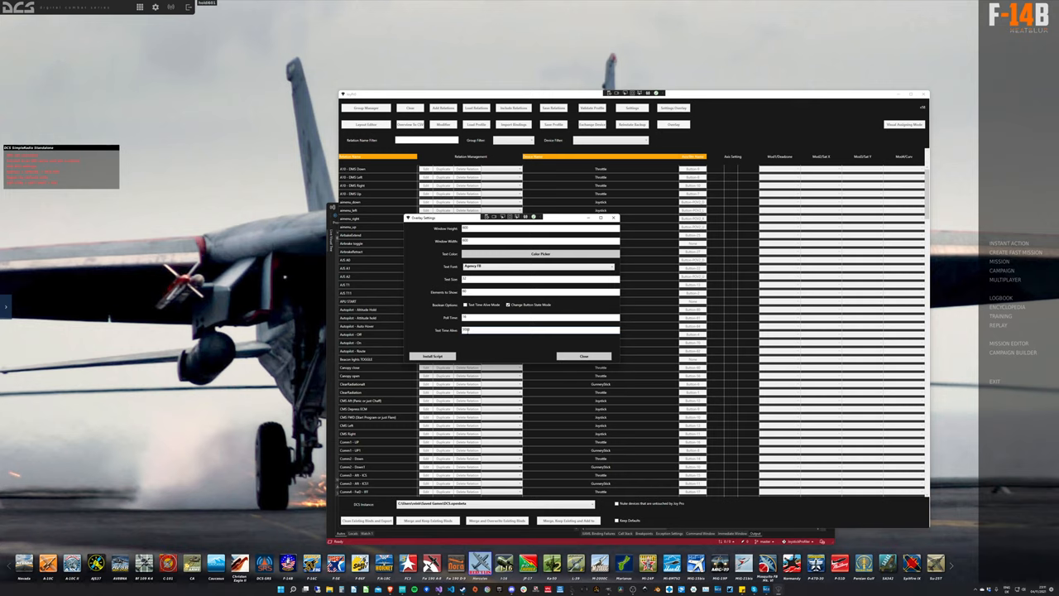
left_click(465, 304)
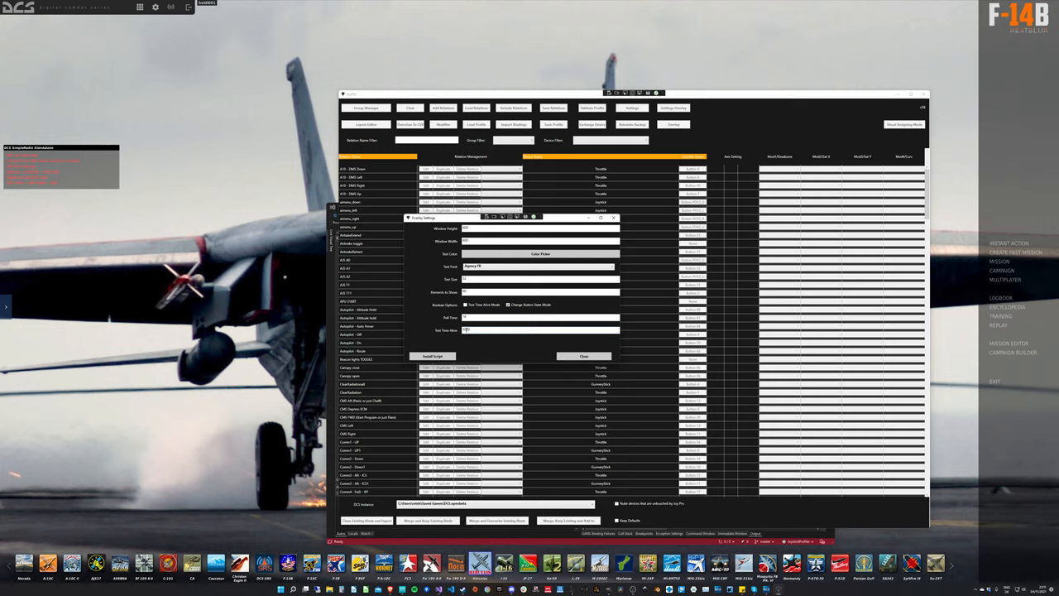
left_click(466, 304)
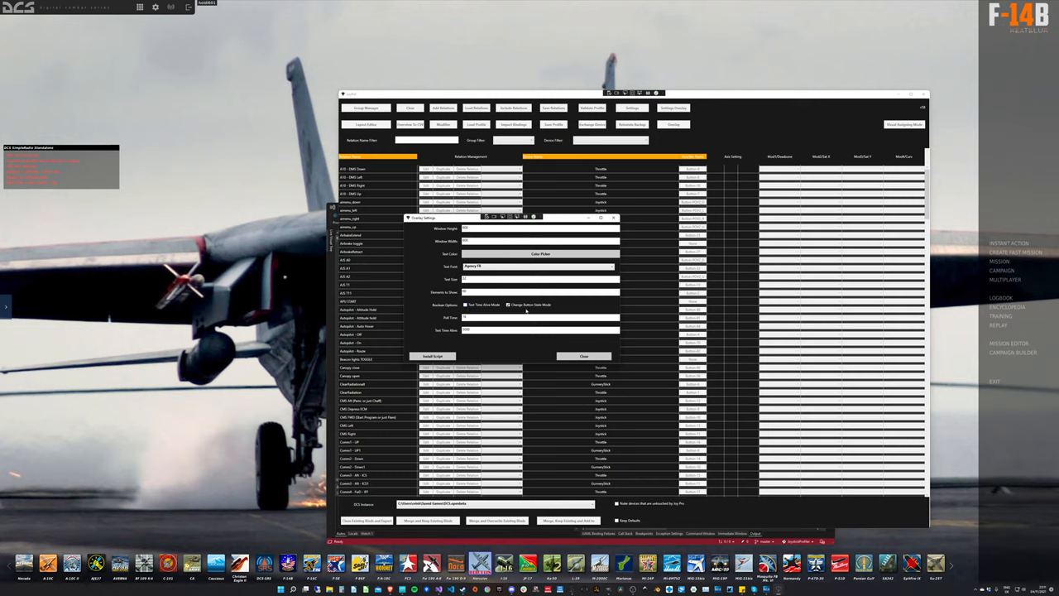
left_click(508, 304)
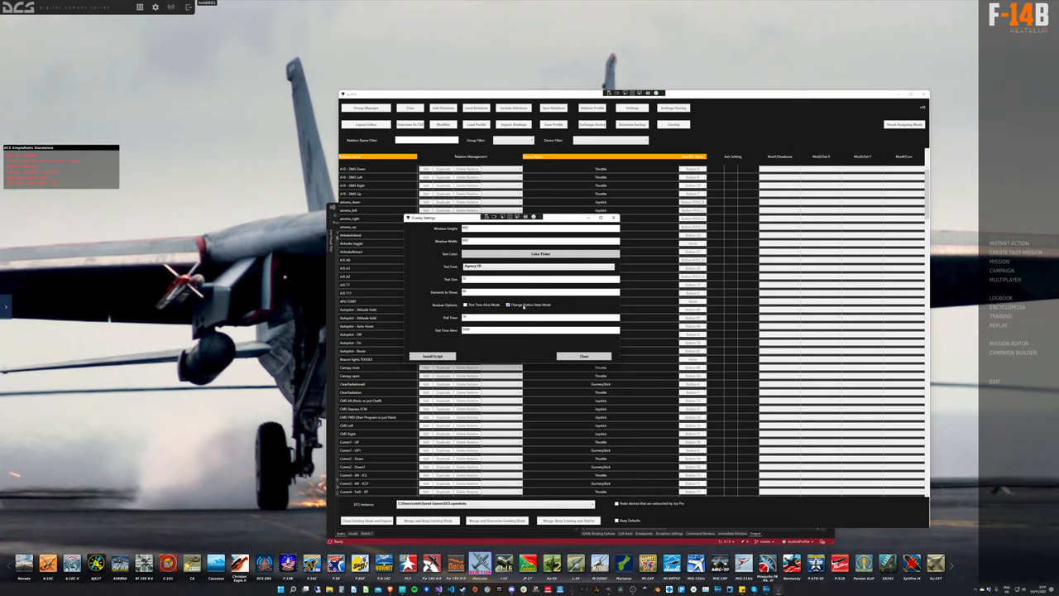
left_click(507, 305)
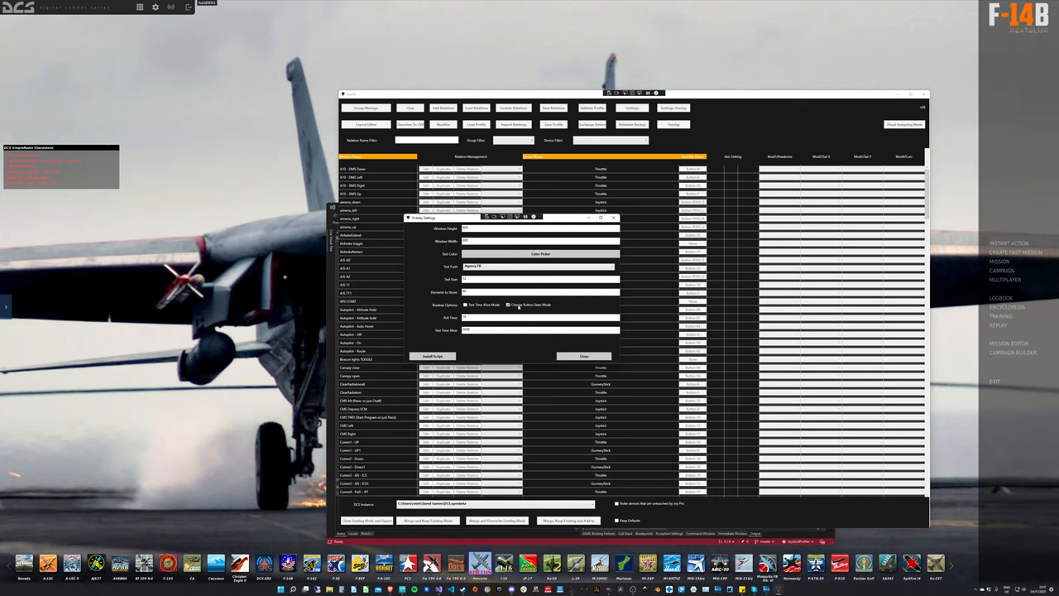
left_click(466, 304)
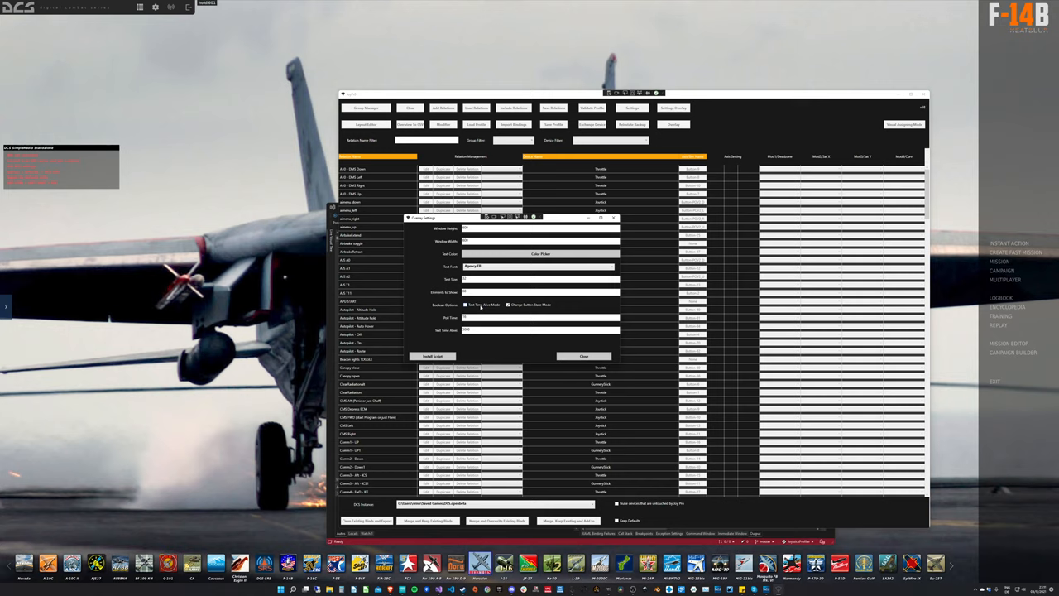
mouse_move(482, 307)
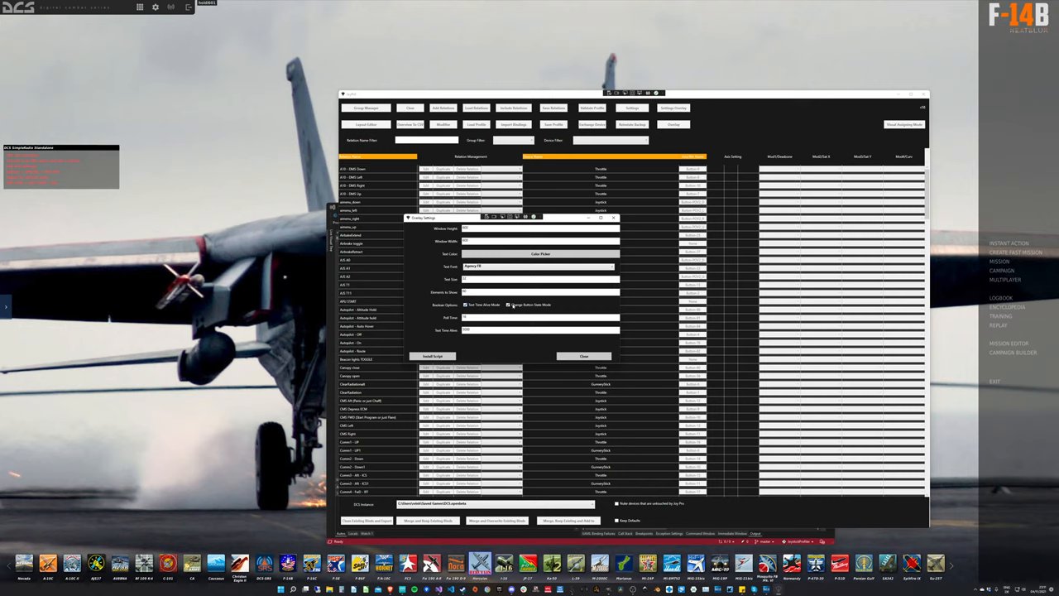
left_click(509, 304)
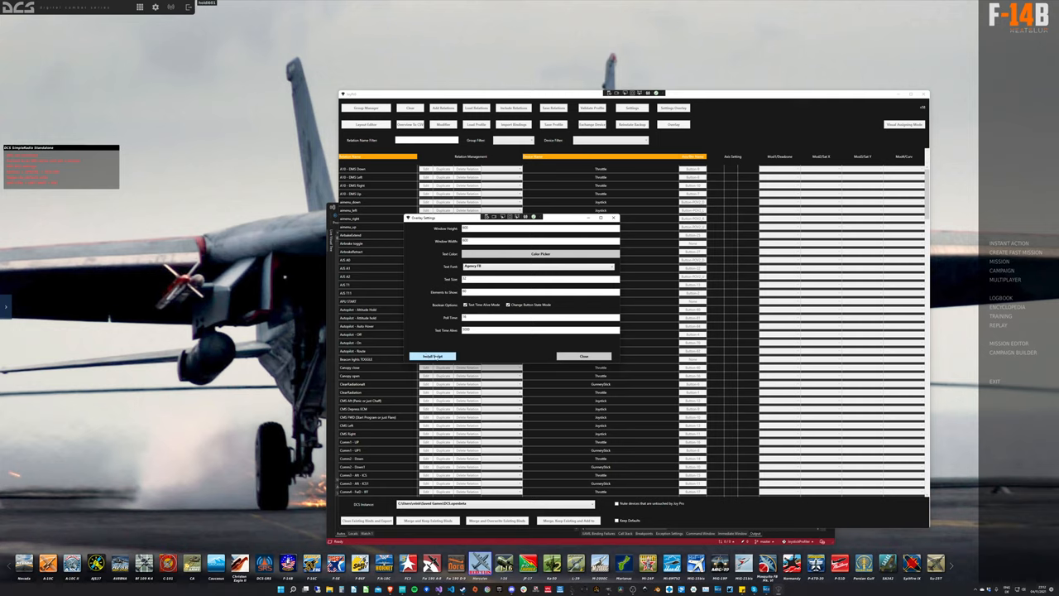
Install the DCS overlay export script, acknowledge 'already installed', and close the settings.
left_click(431, 355)
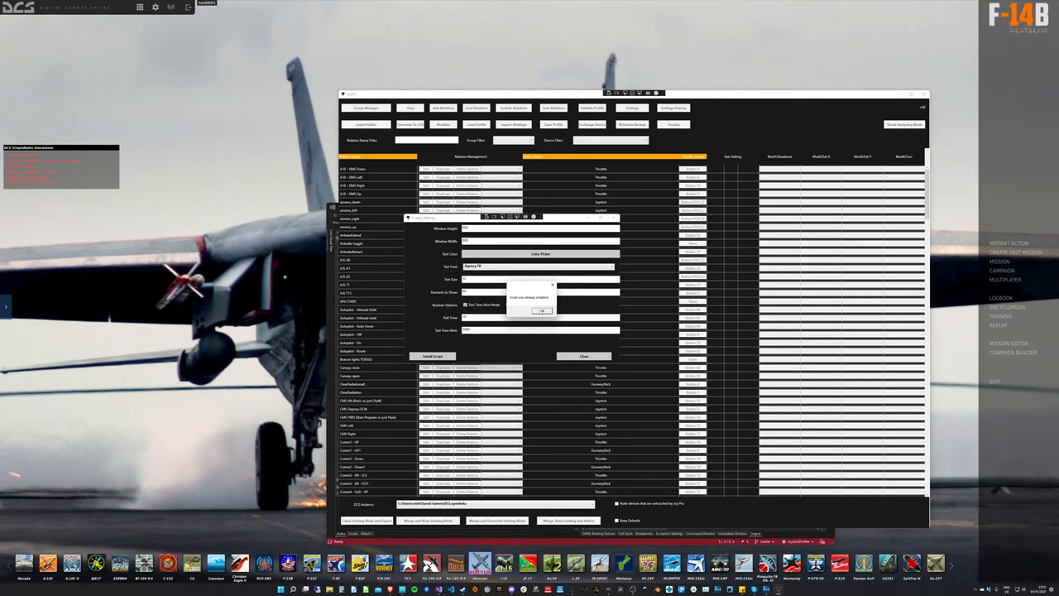
left_click(541, 311)
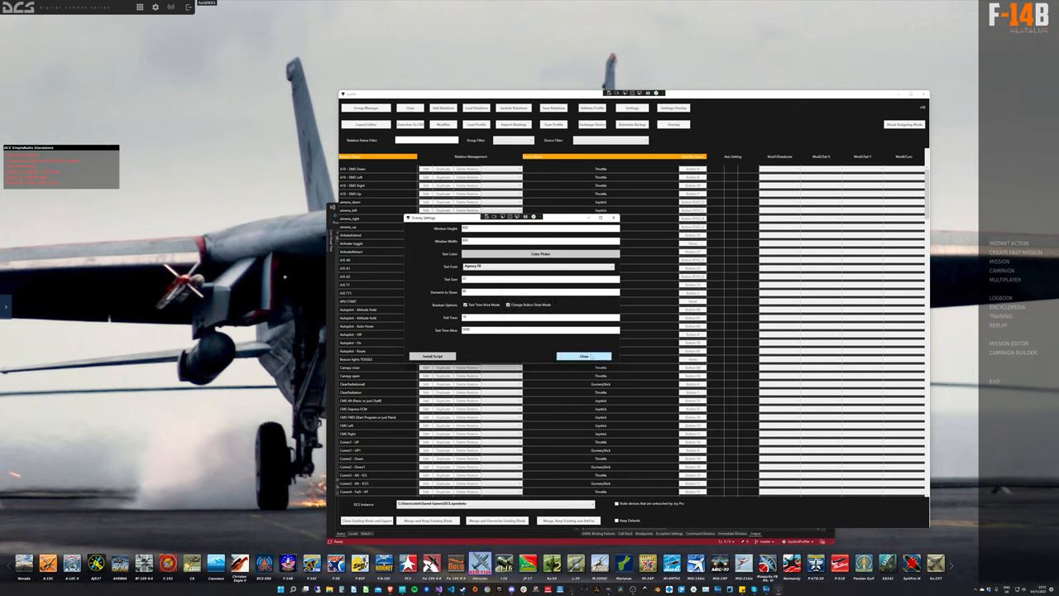
left_click(583, 355)
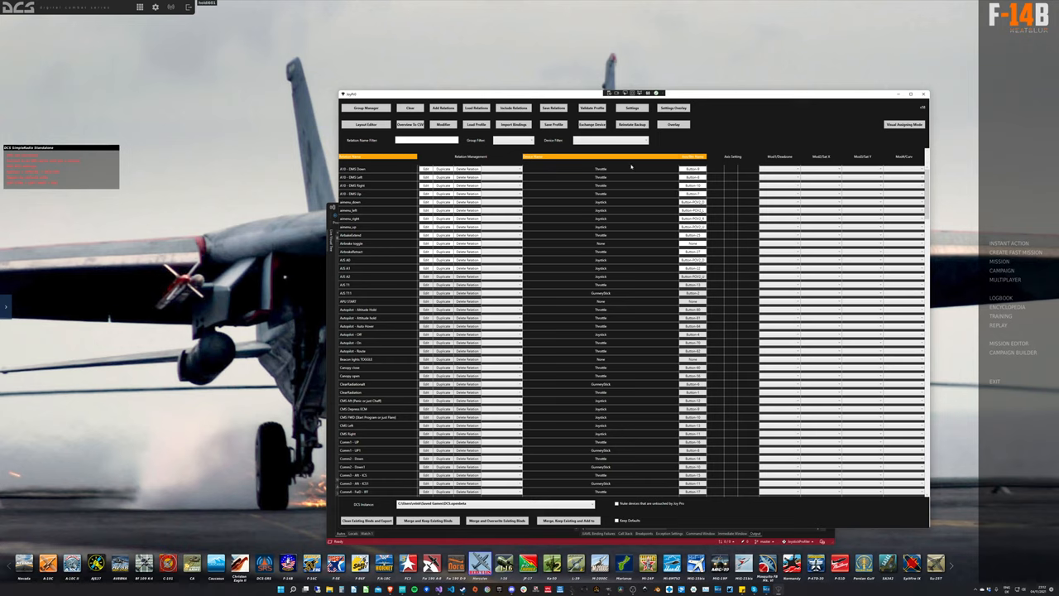
Press the Overlay toolbar button repeatedly to launch the binding overlay.
left_click(674, 124)
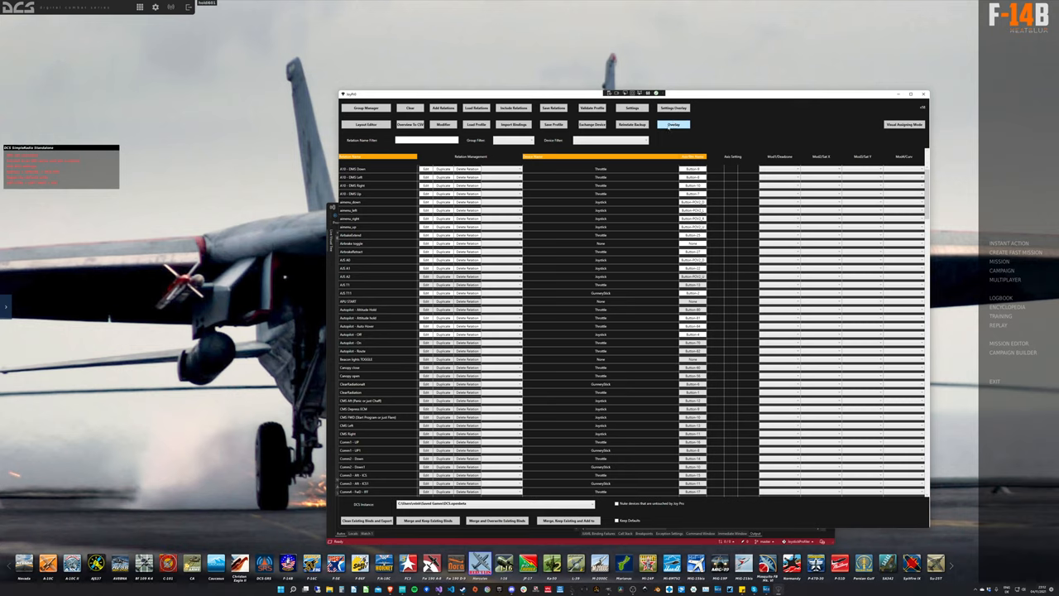
left_click(674, 124)
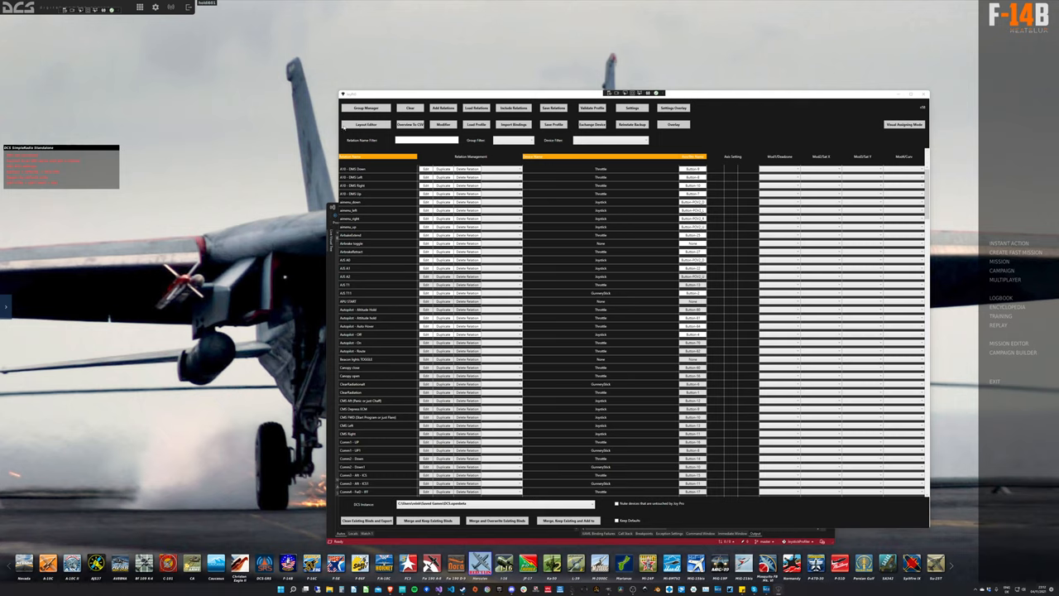
mouse_move(619, 254)
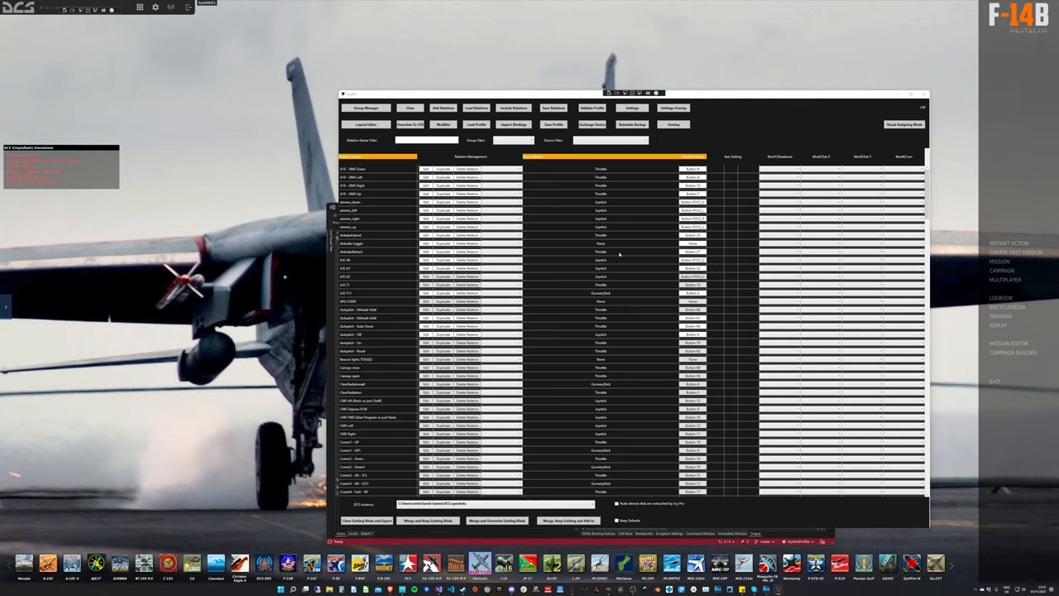
left_click(377, 401)
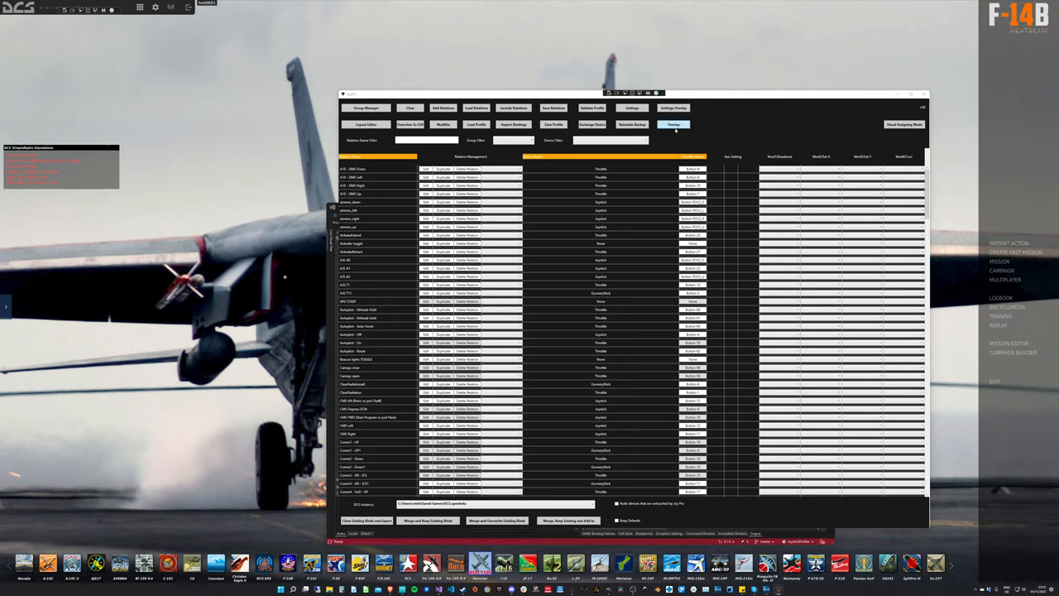
left_click(673, 124)
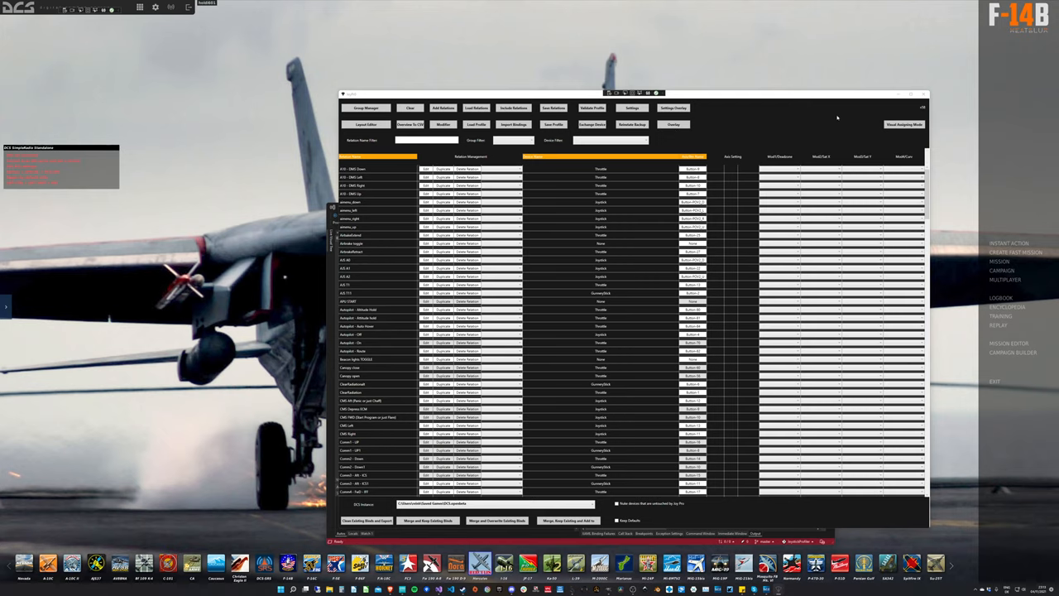